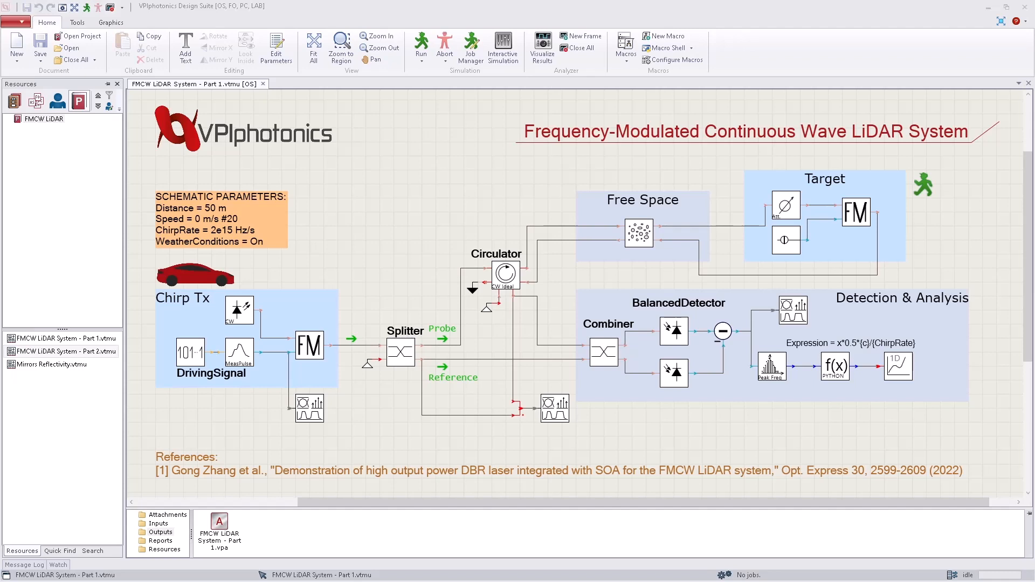
{"action": "mouse_move", "coordinate": [799, 228]}
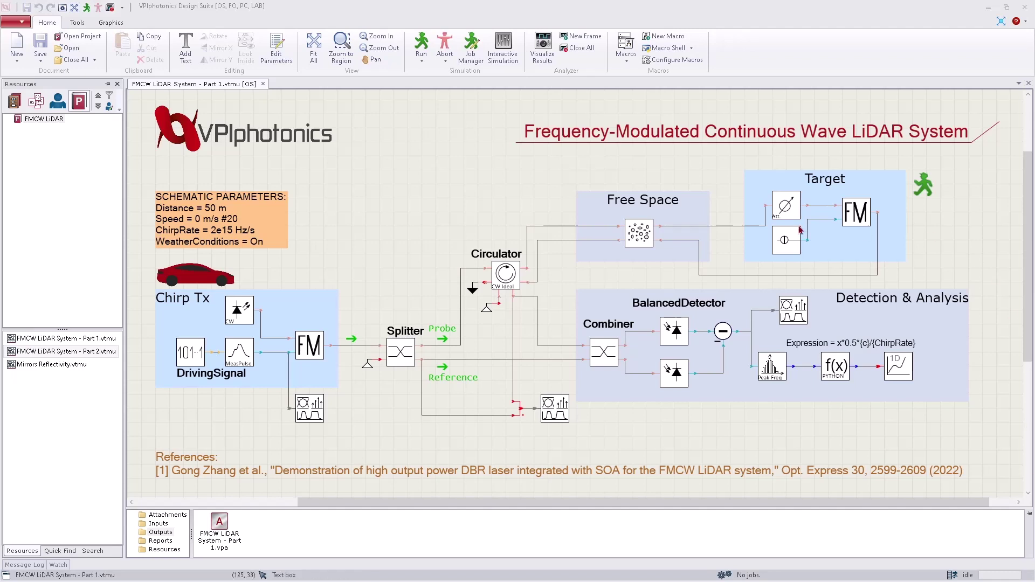
Inspect the CW laser's emission frequency parameter.
{"action": "left_click", "coordinate": [238, 309]}
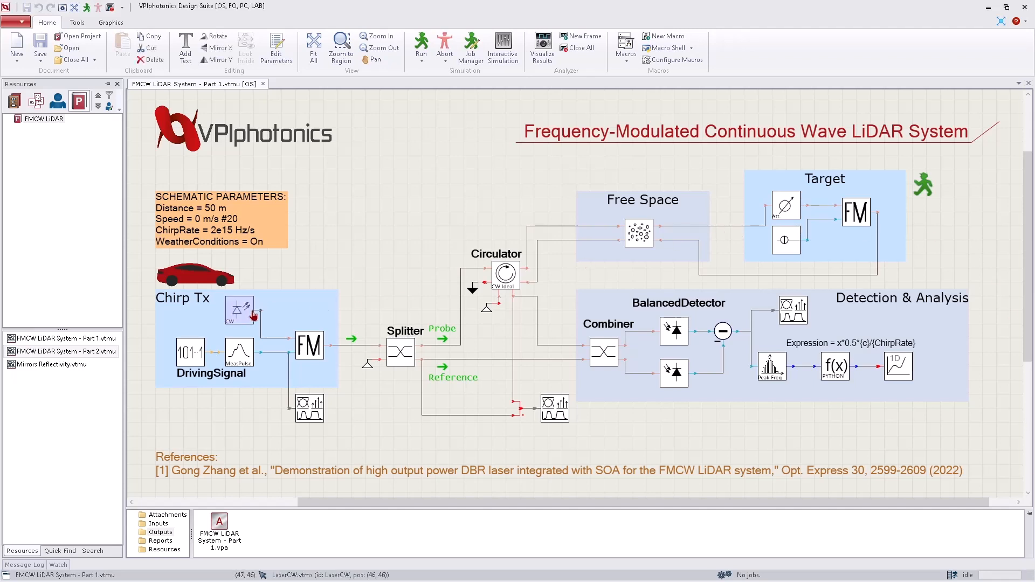
{"action": "double_click", "coordinate": [238, 311]}
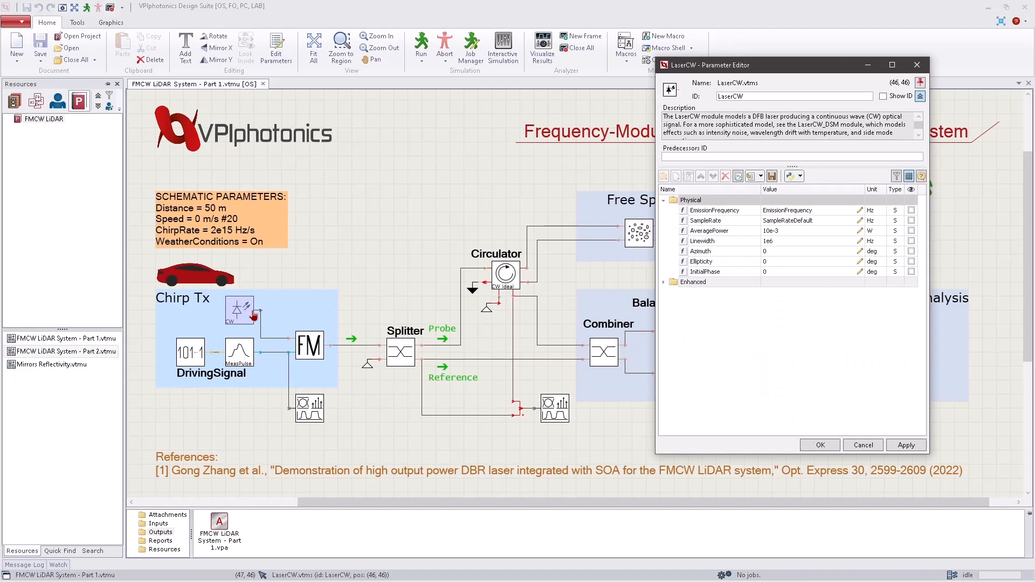
{"action": "mouse_move", "coordinate": [266, 317]}
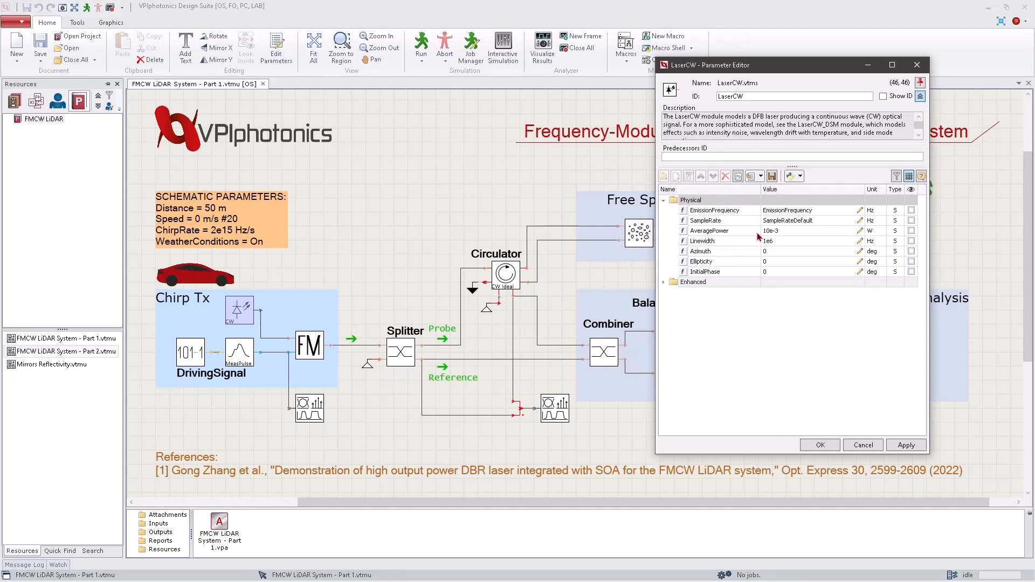
{"action": "left_click", "coordinate": [714, 210]}
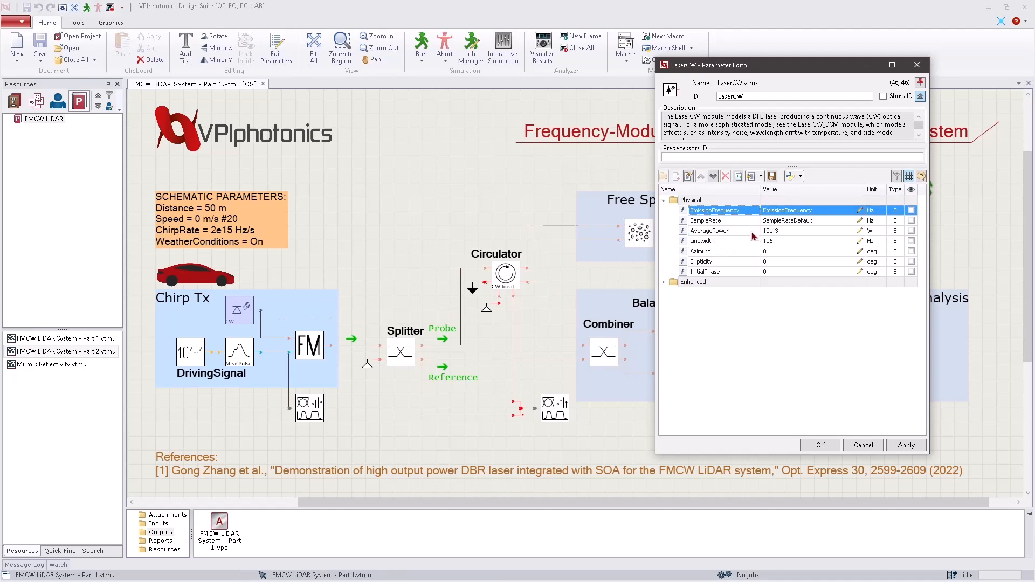
{"action": "left_click", "coordinate": [702, 241]}
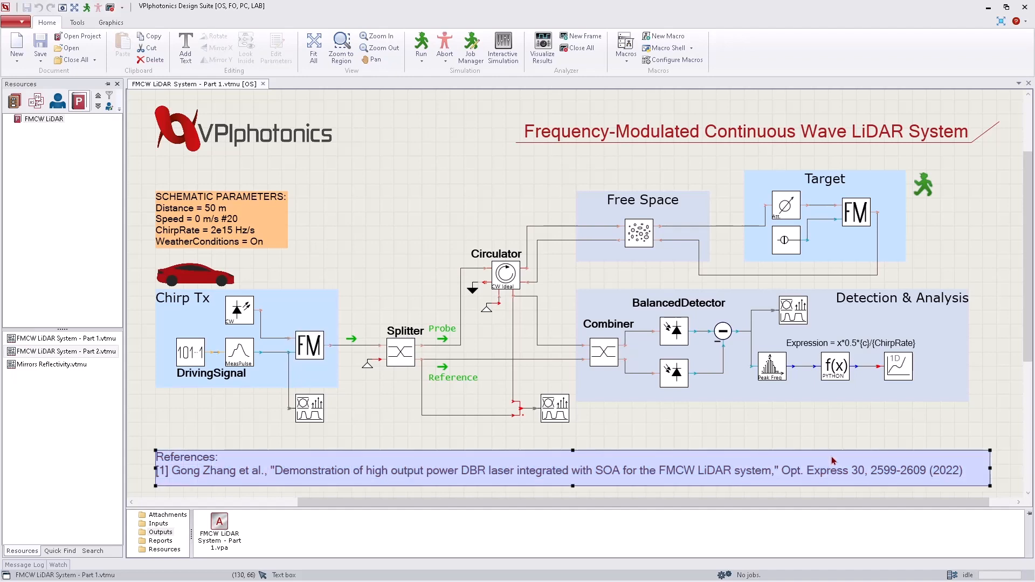
{"action": "mouse_move", "coordinate": [817, 444]}
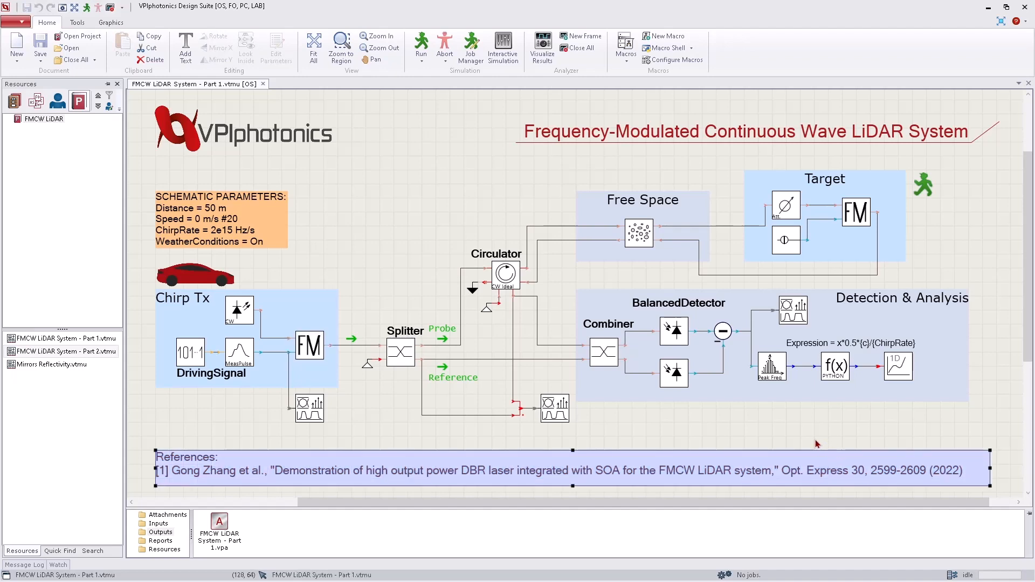
Open FMCW LiDAR System - Part 2.vtmu and zoom onto the Integrated Tx block.
{"action": "left_click", "coordinate": [62, 352]}
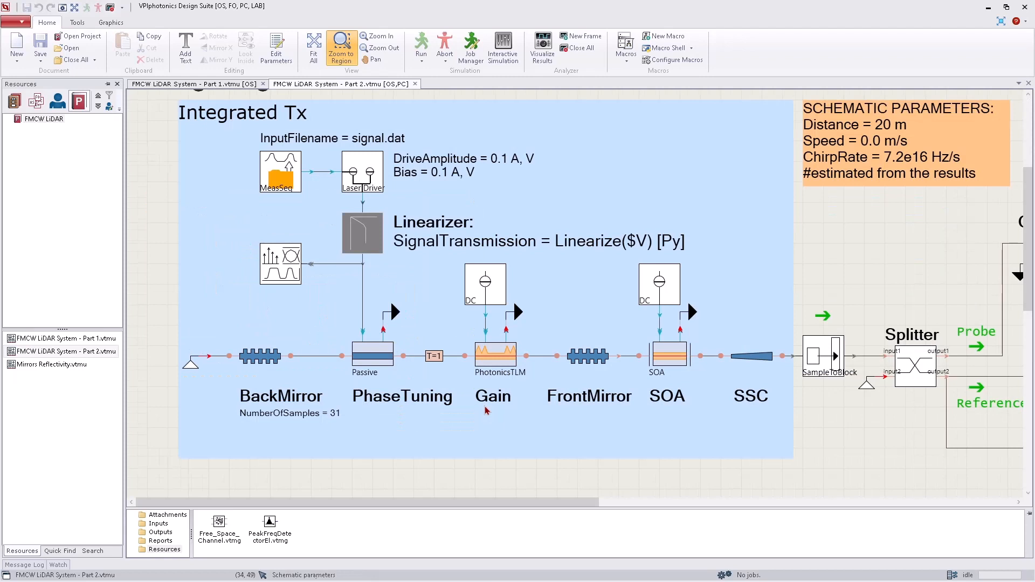
{"action": "left_click", "coordinate": [496, 355]}
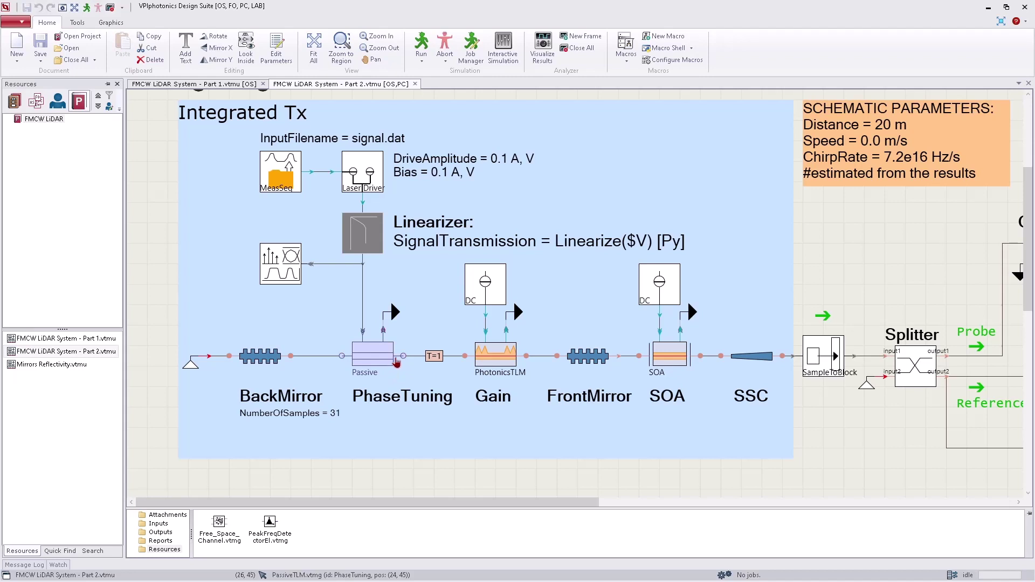
{"action": "mouse_move", "coordinate": [688, 365]}
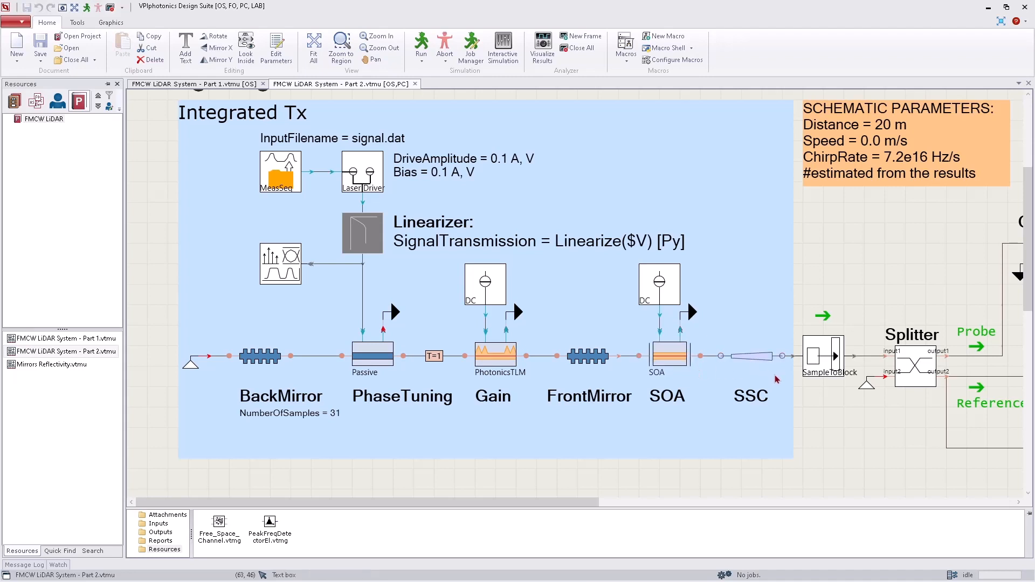
{"action": "mouse_move", "coordinate": [748, 381]}
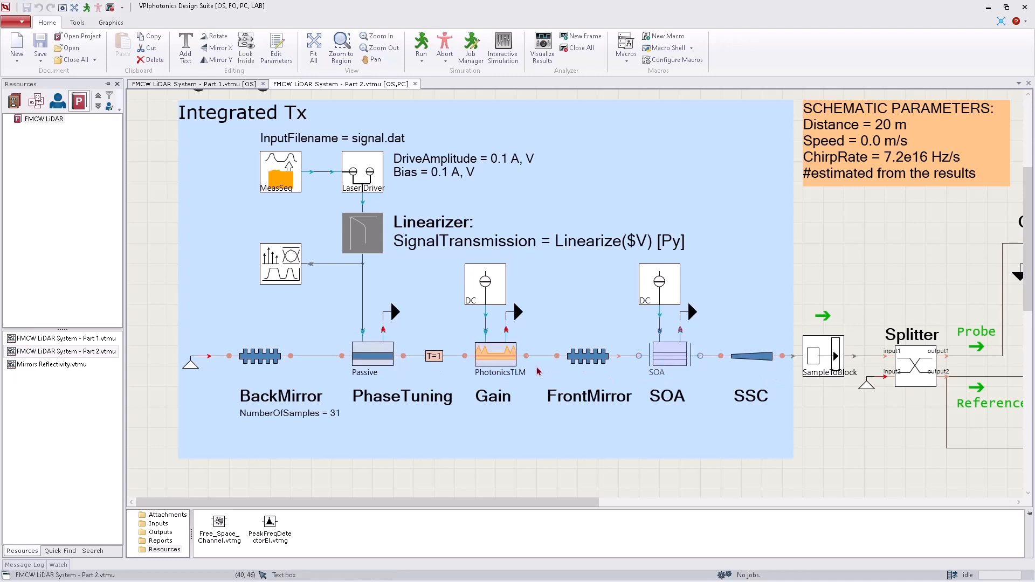
{"action": "left_click", "coordinate": [497, 356]}
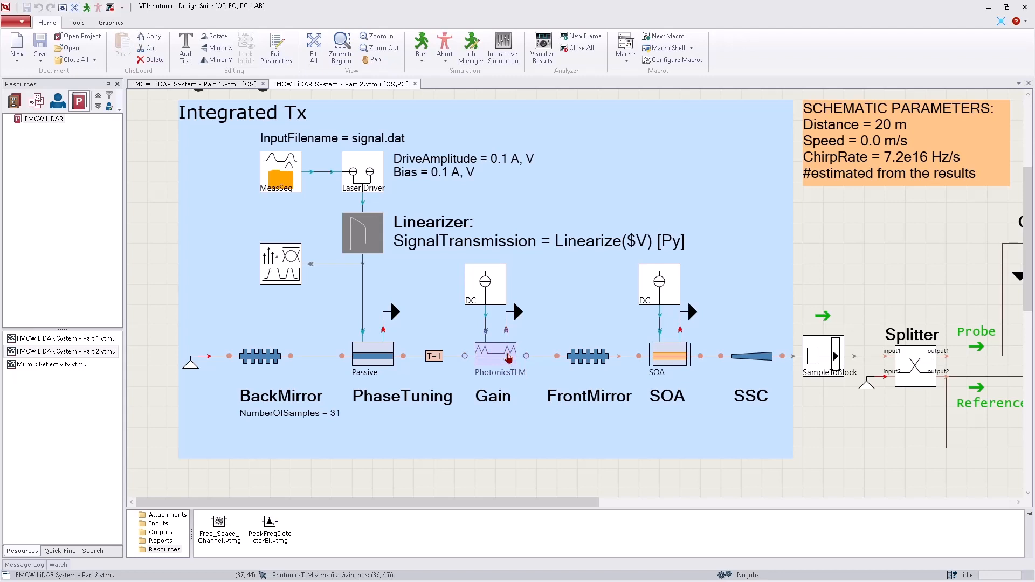
{"action": "double_click", "coordinate": [496, 355]}
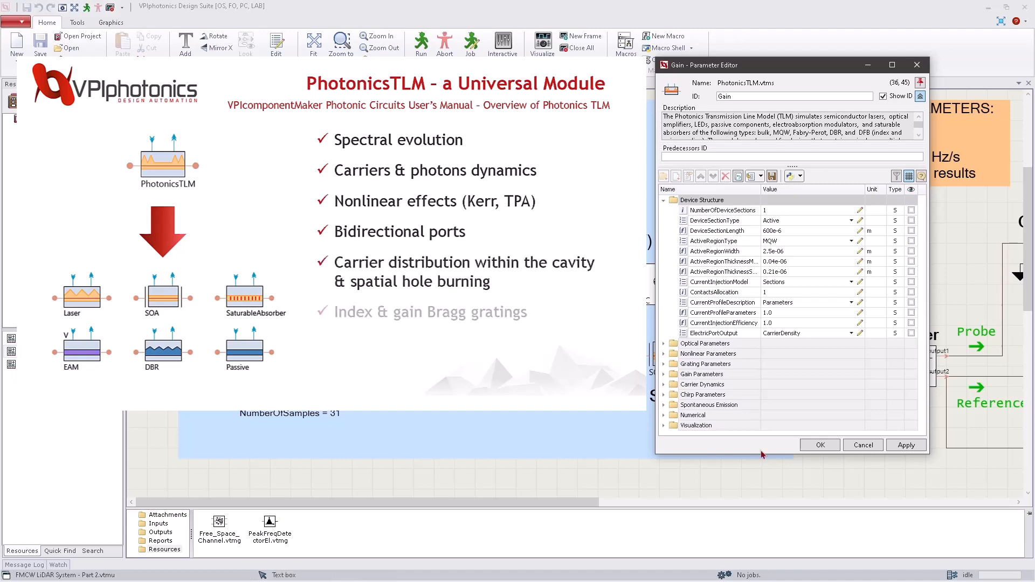
{"action": "left_click", "coordinate": [820, 445]}
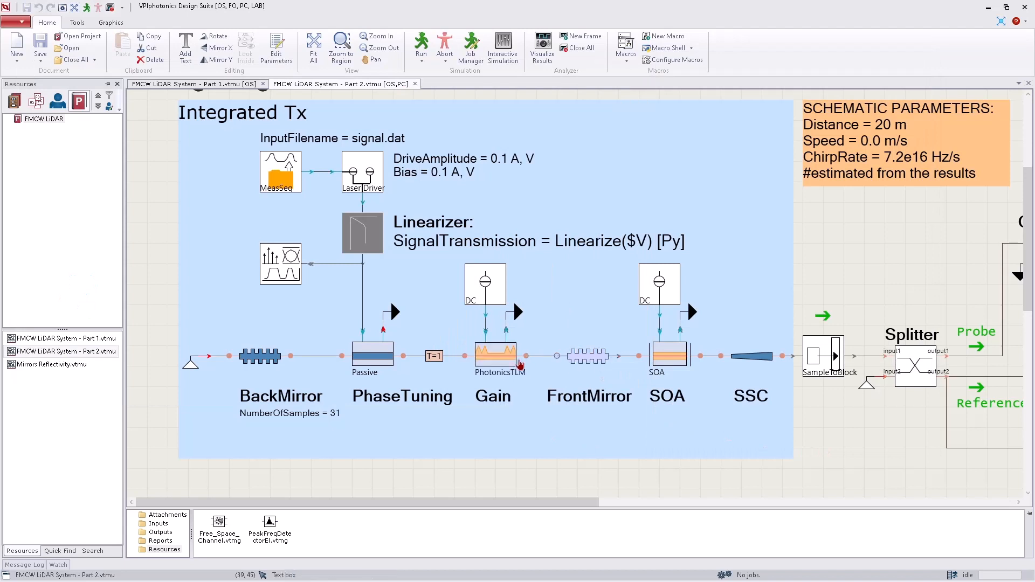
{"action": "left_click", "coordinate": [259, 357]}
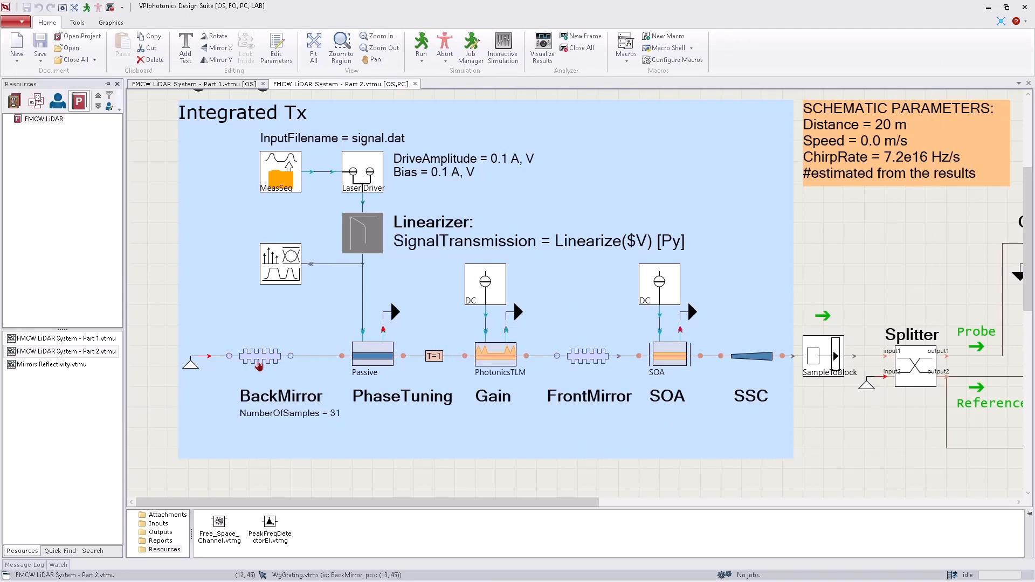
{"action": "left_click", "coordinate": [160, 532]}
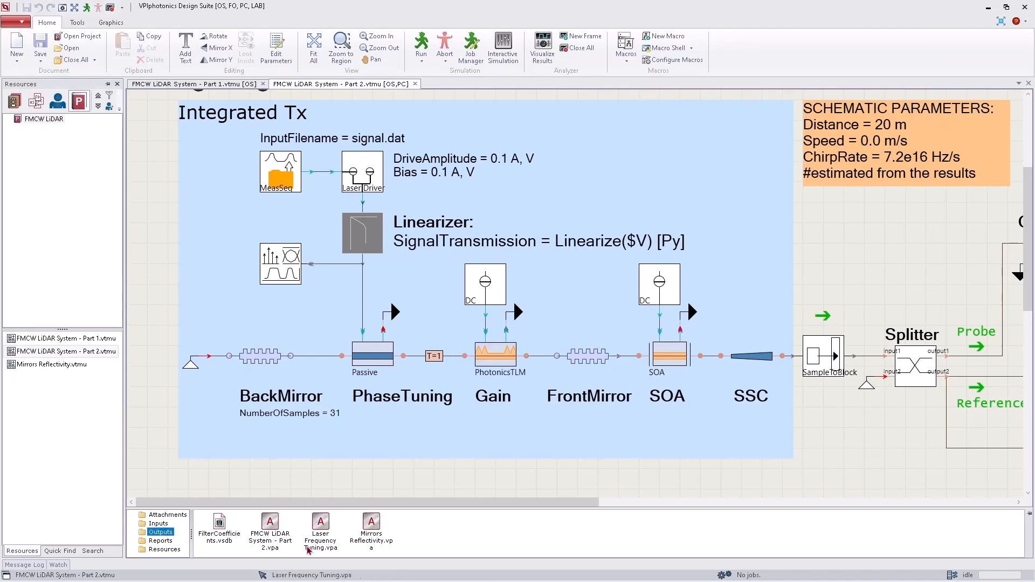
{"action": "mouse_move", "coordinate": [379, 532]}
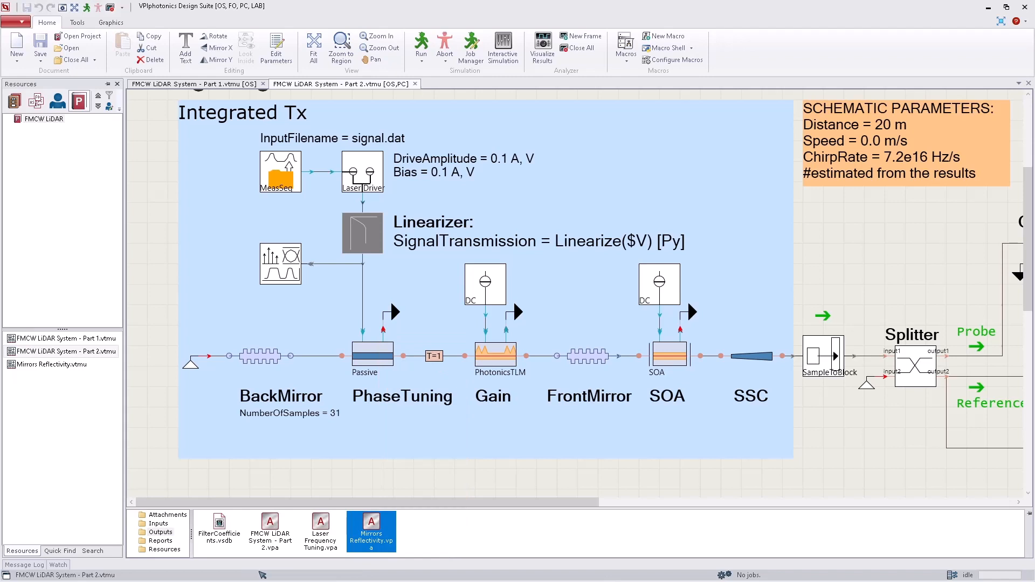
{"action": "double_click", "coordinate": [371, 528]}
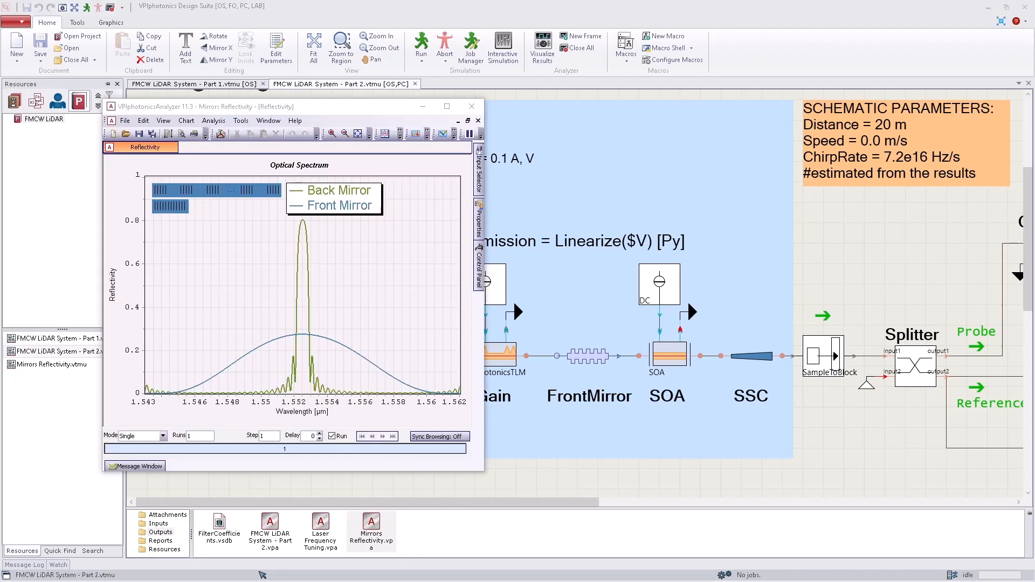
{"action": "left_click", "coordinate": [479, 106]}
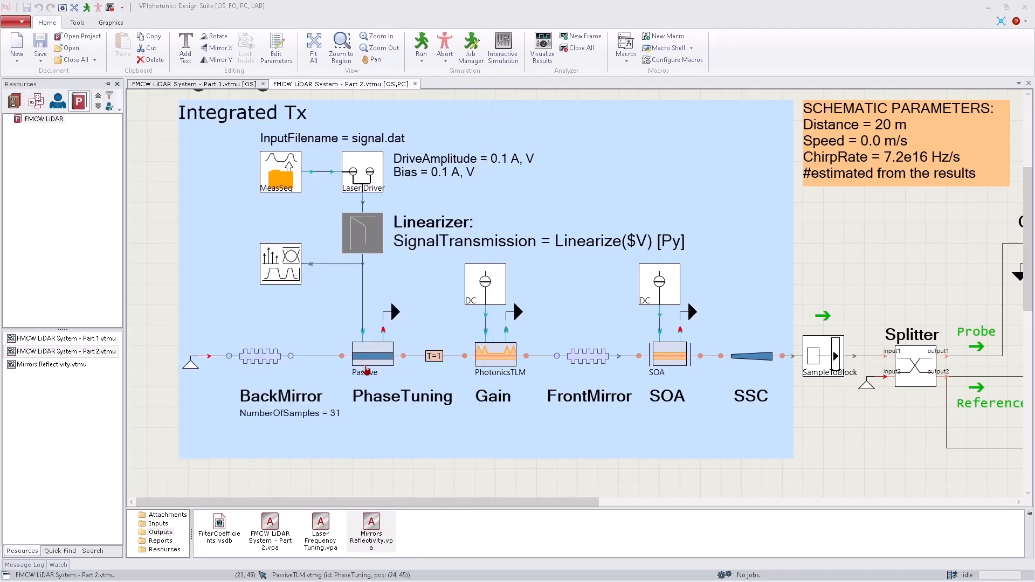
{"action": "mouse_move", "coordinate": [330, 549]}
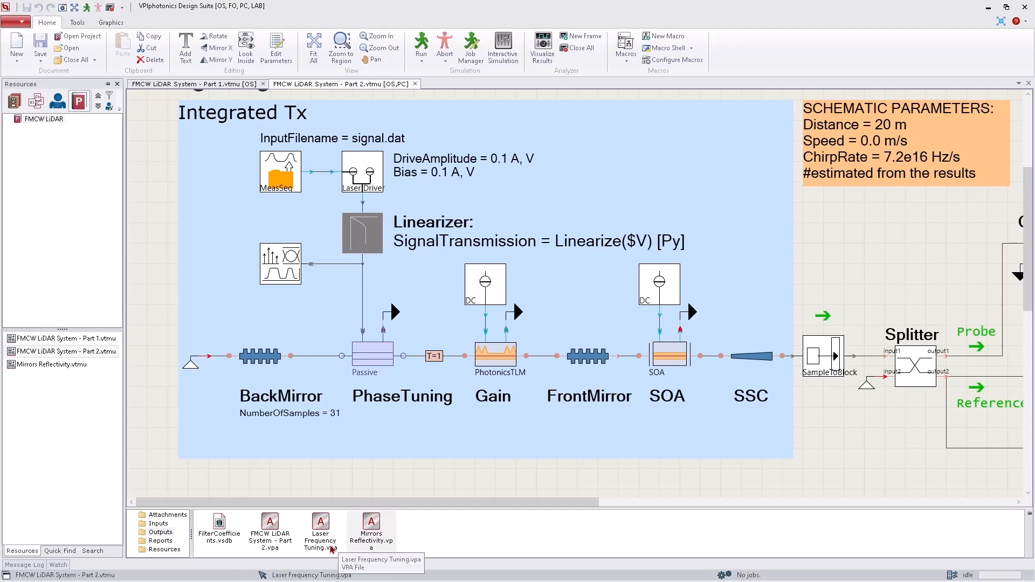
{"action": "left_click", "coordinate": [320, 534]}
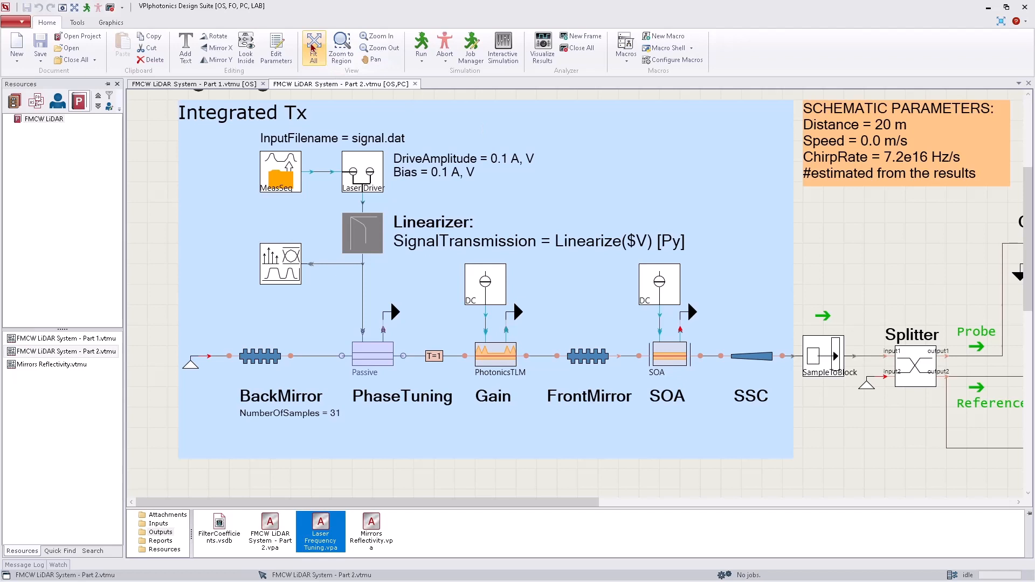
Fit the whole schematic in view, from Integrated Tx through Target to BalancedDetector.
{"action": "left_click", "coordinate": [314, 46]}
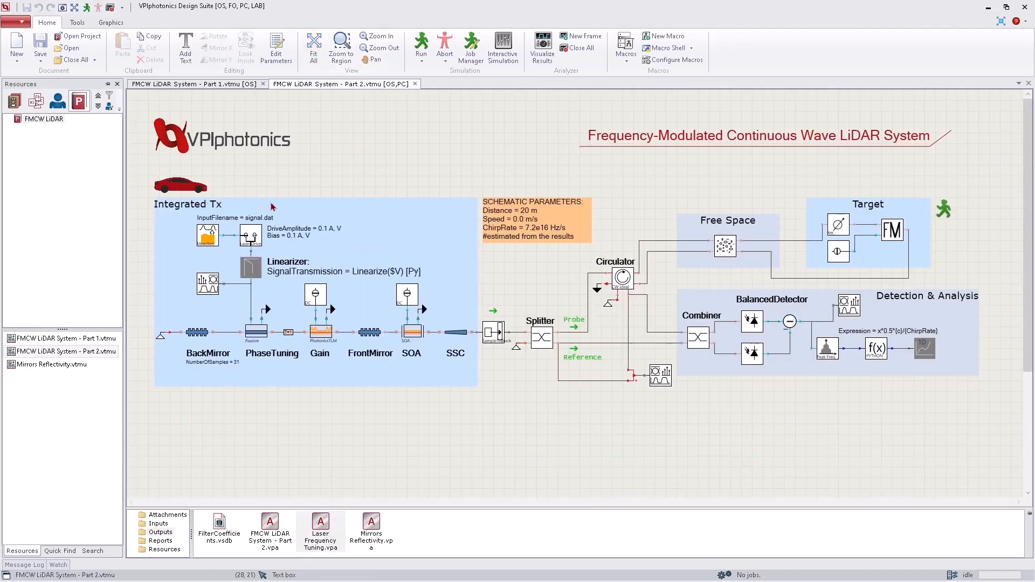
{"action": "mouse_move", "coordinate": [268, 212]}
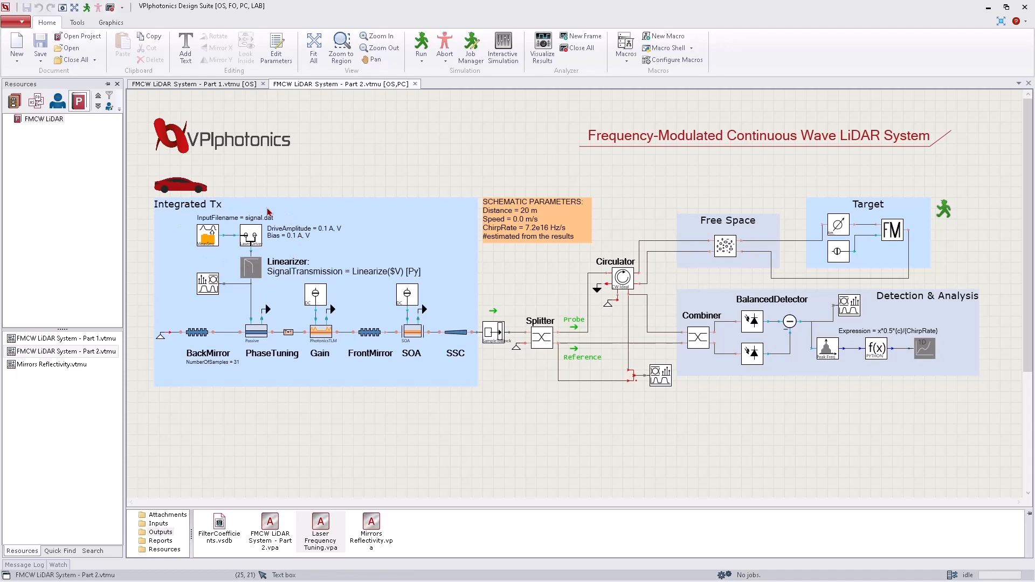
{"action": "mouse_move", "coordinate": [604, 363]}
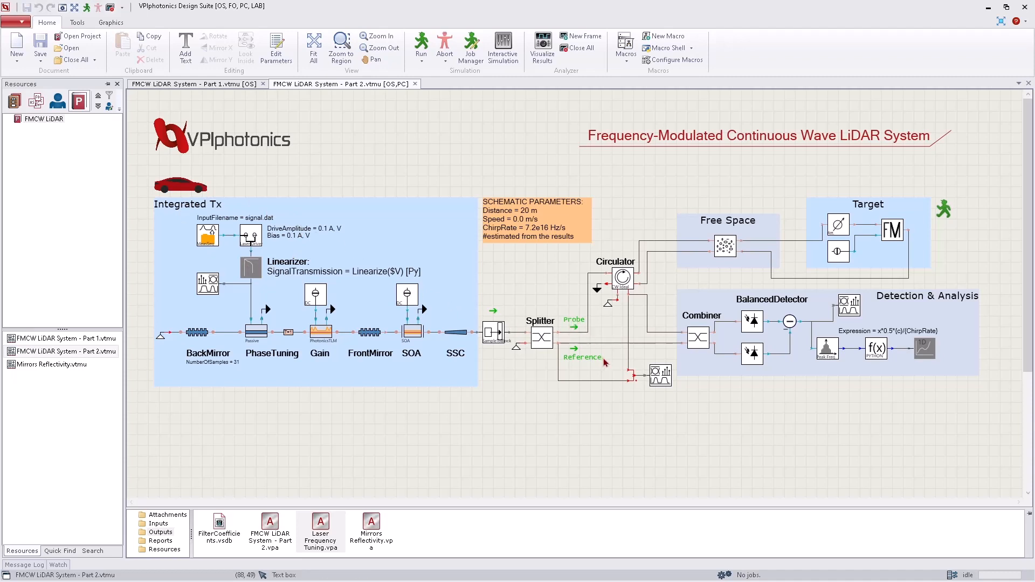
{"action": "mouse_move", "coordinate": [613, 343]}
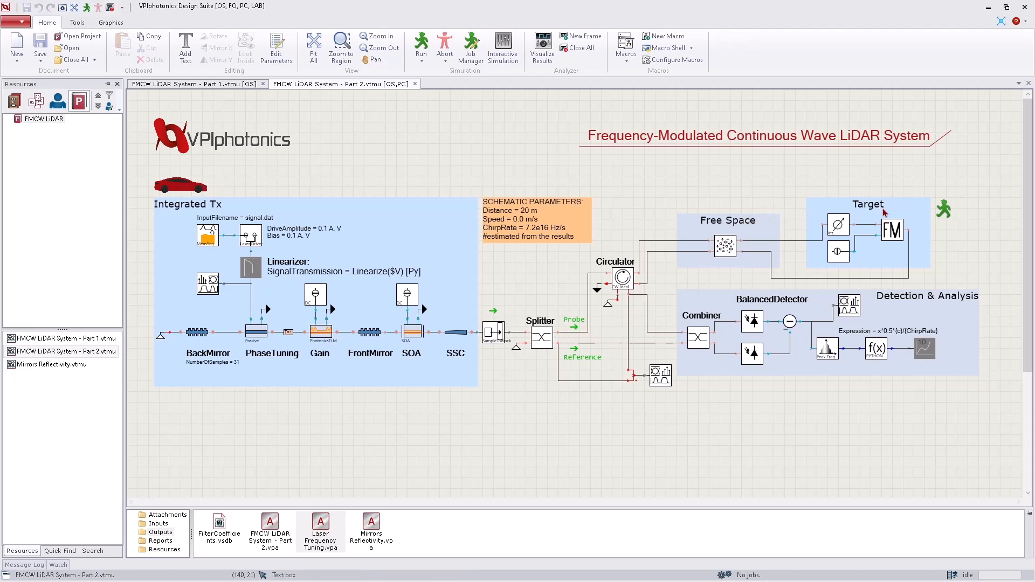
{"action": "mouse_move", "coordinate": [636, 303]}
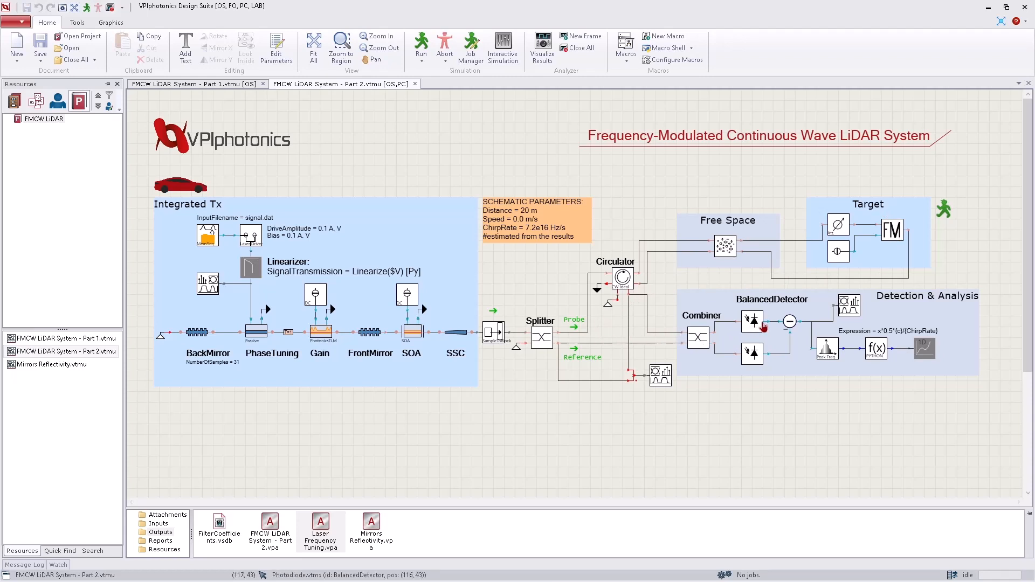
{"action": "left_click", "coordinate": [420, 43]}
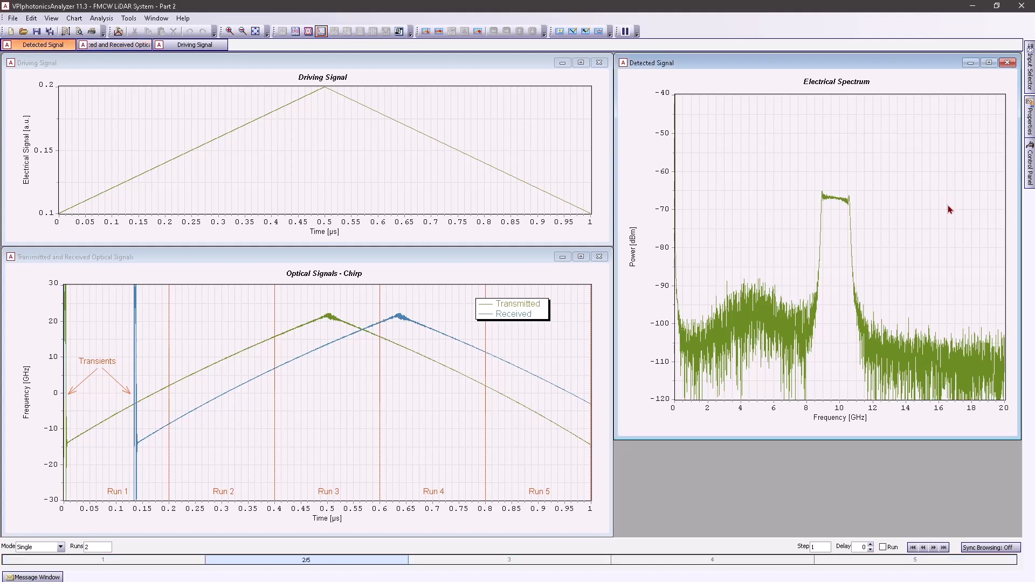
{"action": "mouse_move", "coordinate": [869, 197]}
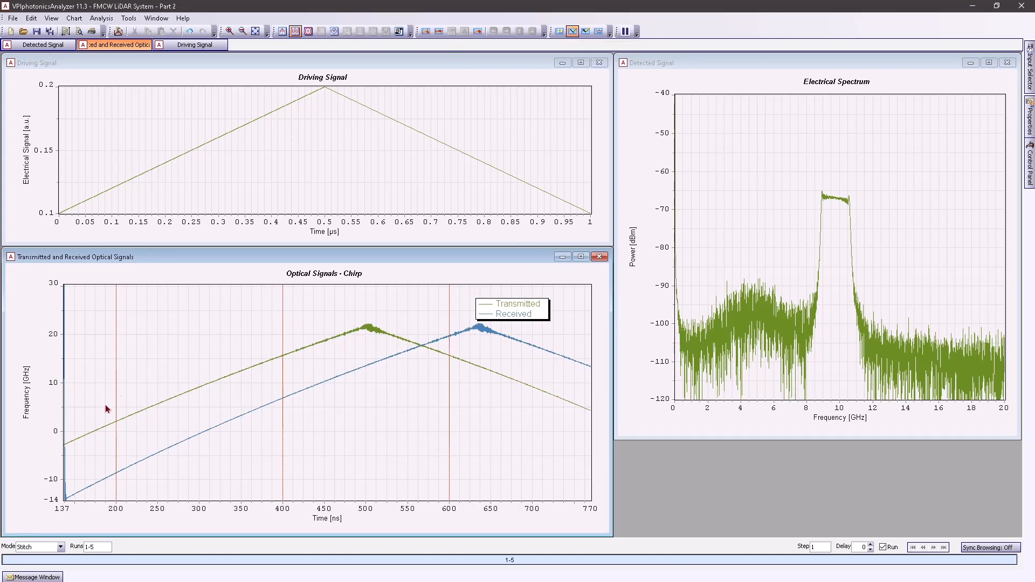
{"action": "mouse_move", "coordinate": [180, 460]}
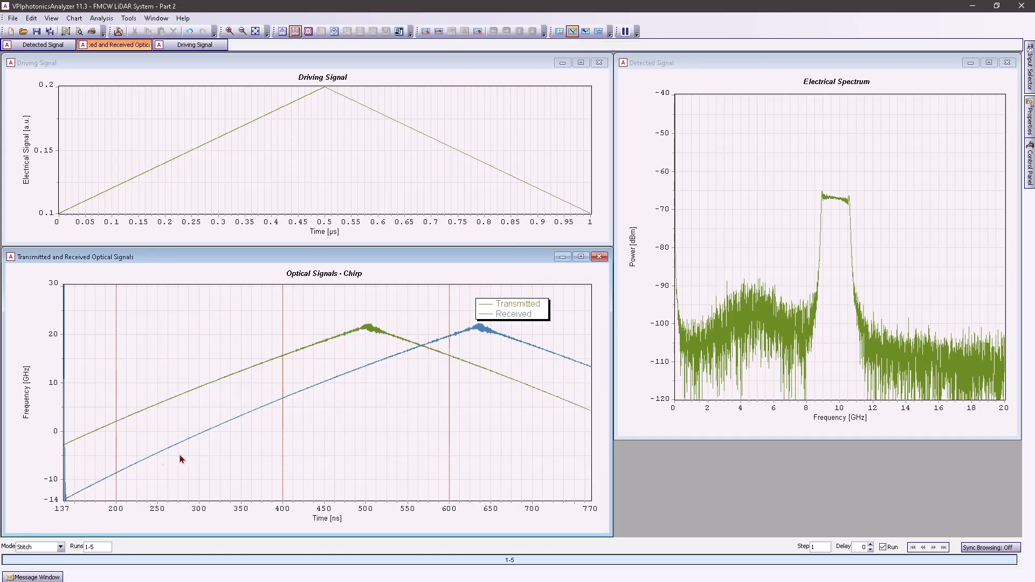
{"action": "mouse_move", "coordinate": [482, 333]}
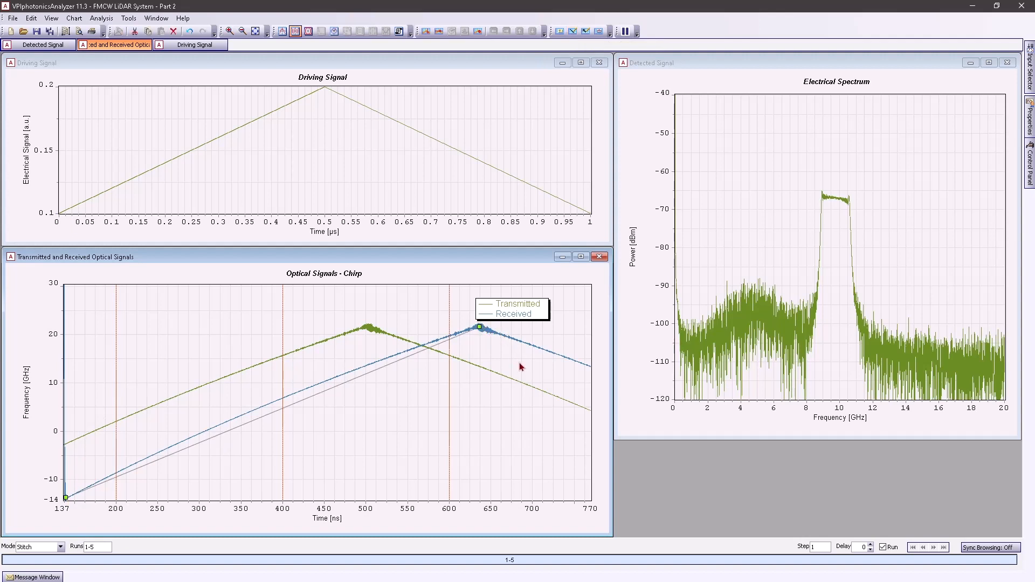
{"action": "mouse_move", "coordinate": [311, 242]}
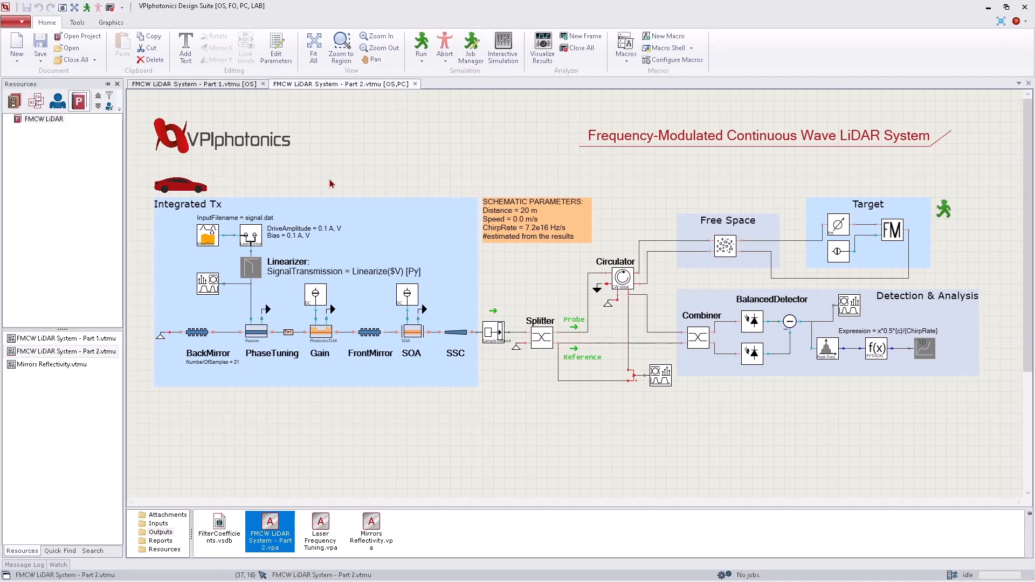
{"action": "mouse_move", "coordinate": [313, 197]}
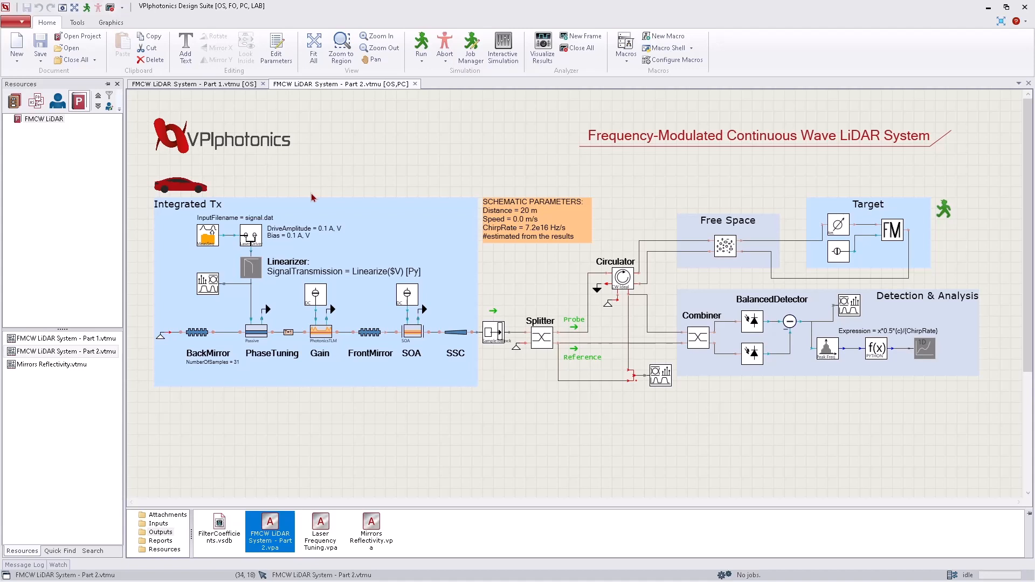
Open the Linearizer's init.py predistortion script in Notepad++.
{"action": "right_click", "coordinate": [250, 267]}
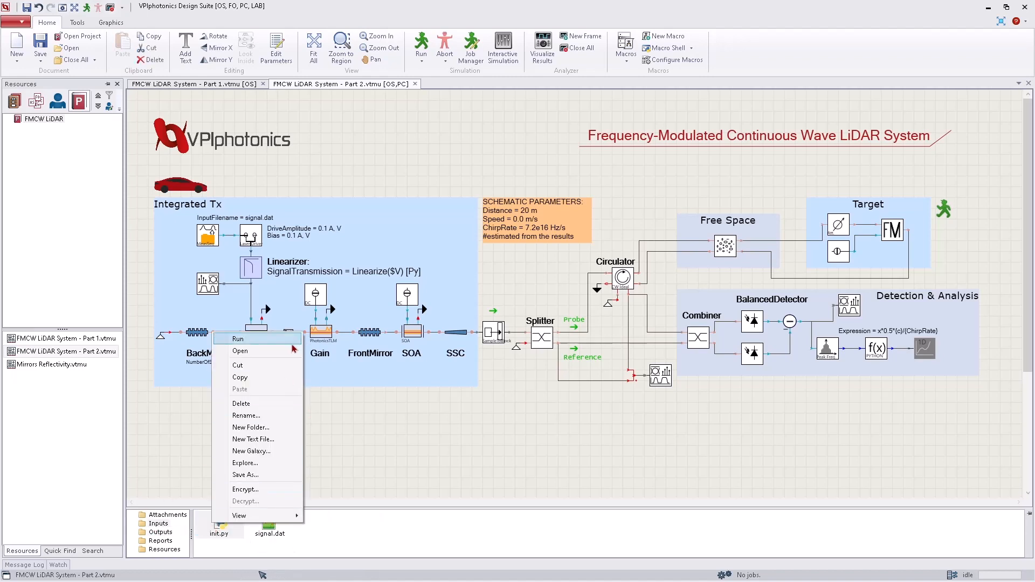
{"action": "left_click", "coordinate": [240, 351]}
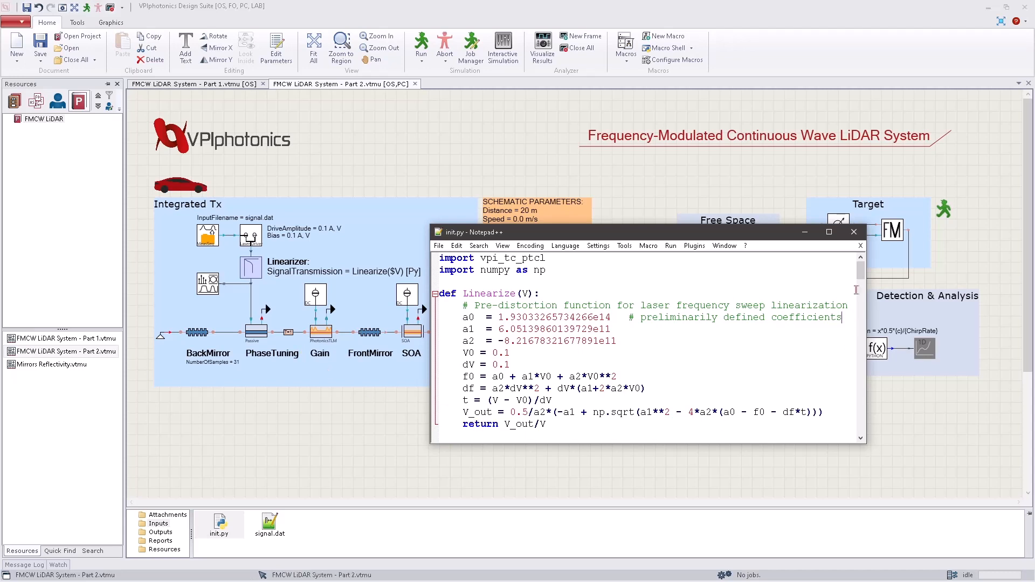
{"action": "left_click", "coordinate": [853, 231]}
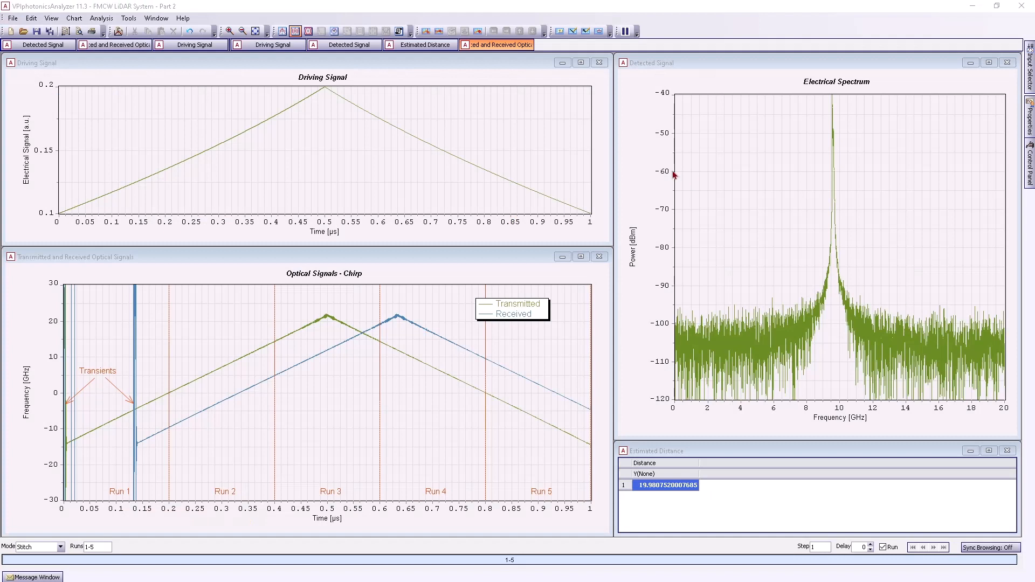
Bring the Driving Signal plot window to the front.
{"action": "left_click", "coordinate": [273, 44]}
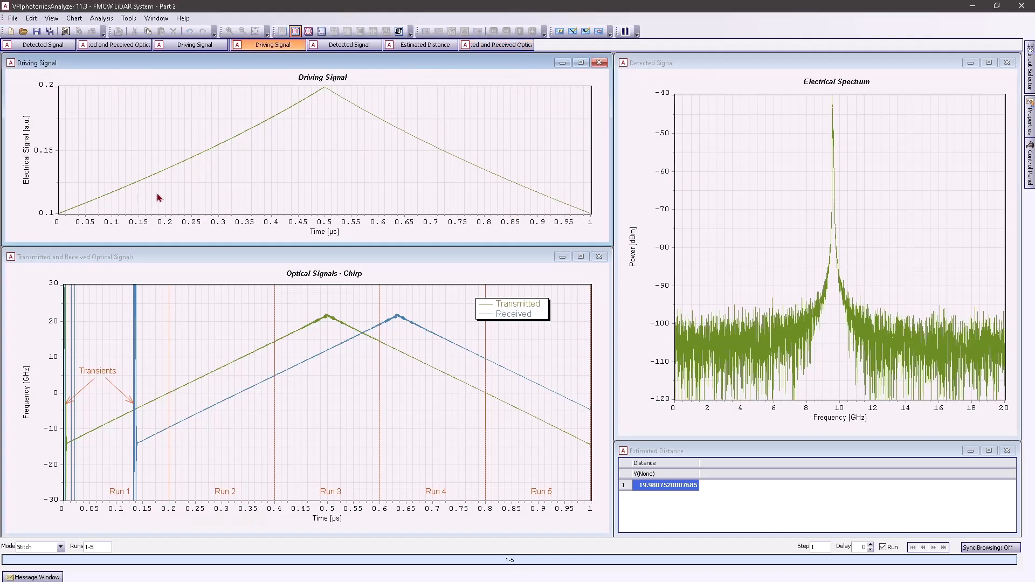
{"action": "mouse_move", "coordinate": [273, 128]}
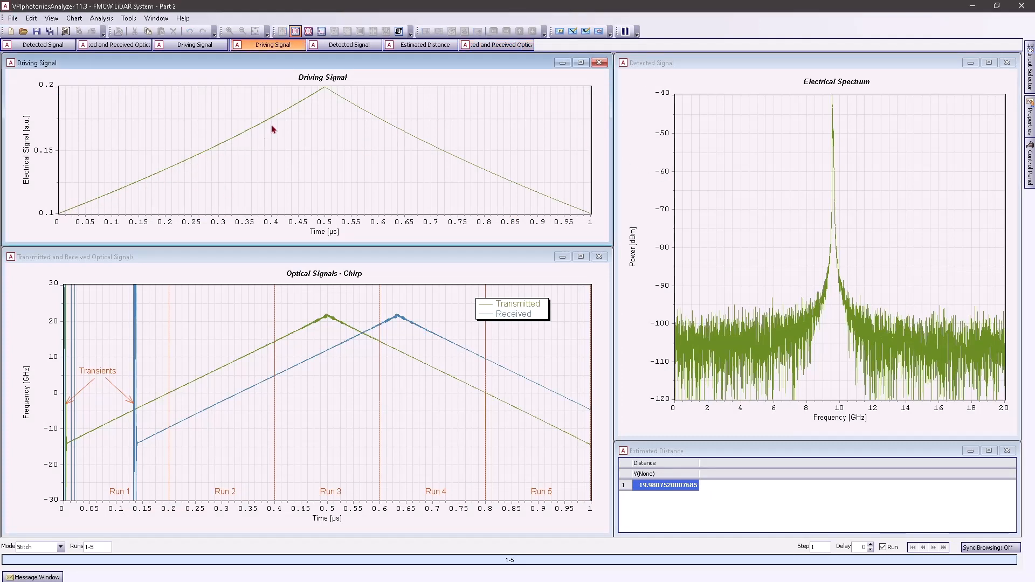
{"action": "mouse_move", "coordinate": [318, 94]}
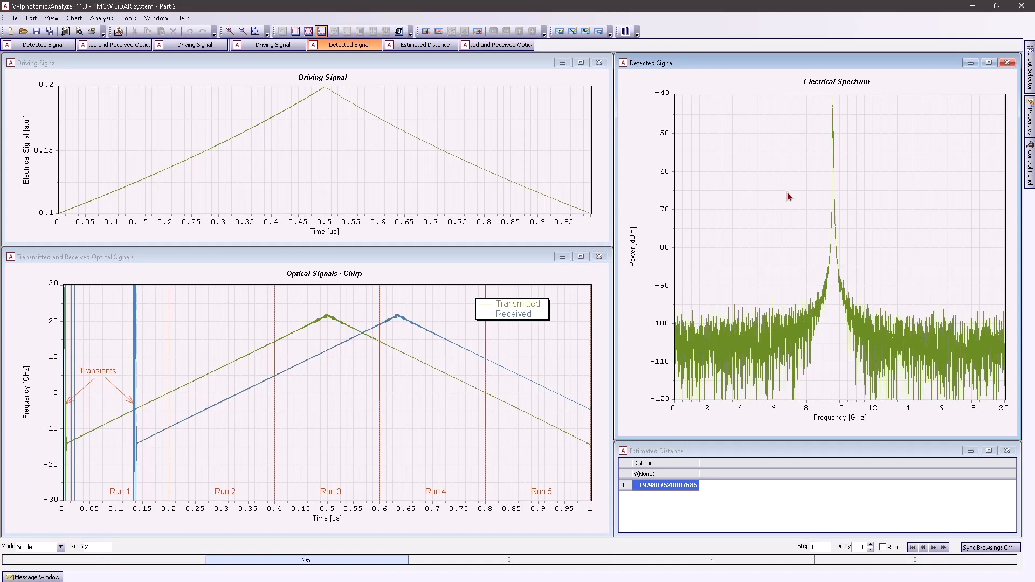
{"action": "mouse_move", "coordinate": [834, 144]}
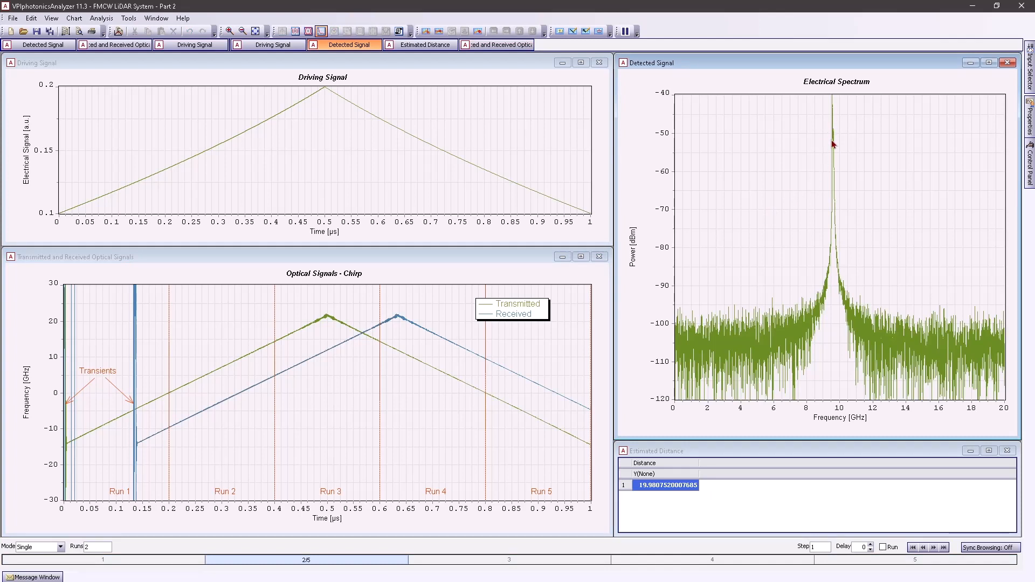